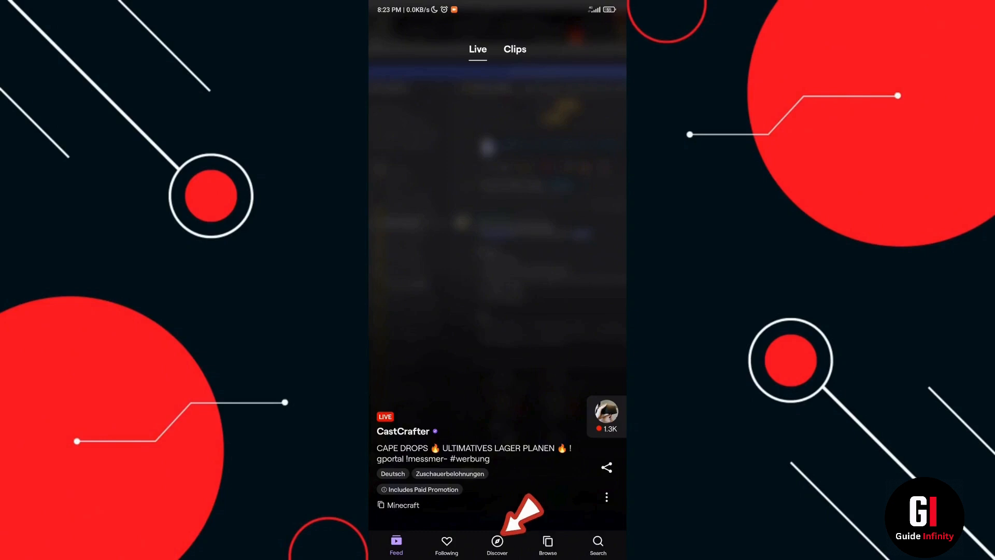
# - From the Discover tab, open the Twitch Account page via the profile avatar
pyautogui.click(497, 545)
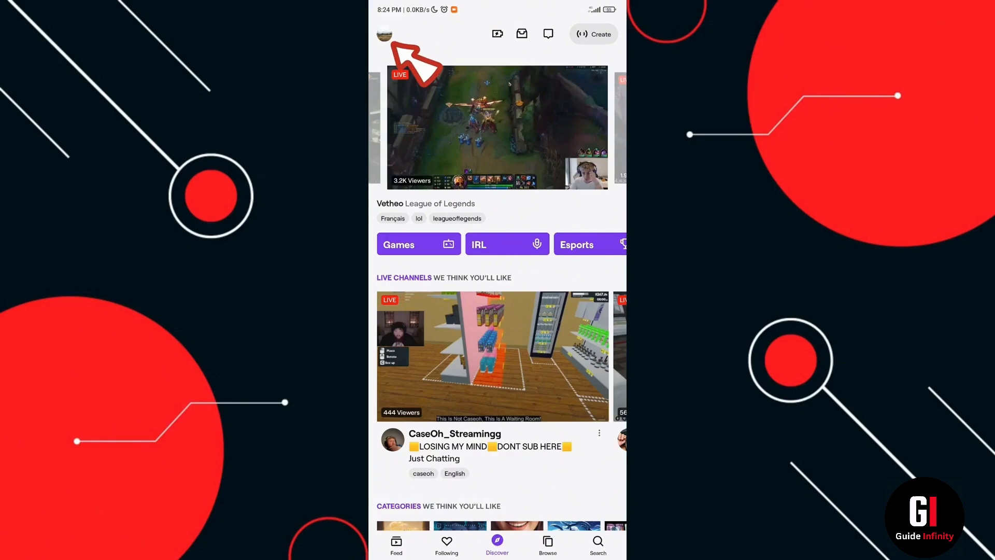
pyautogui.click(384, 34)
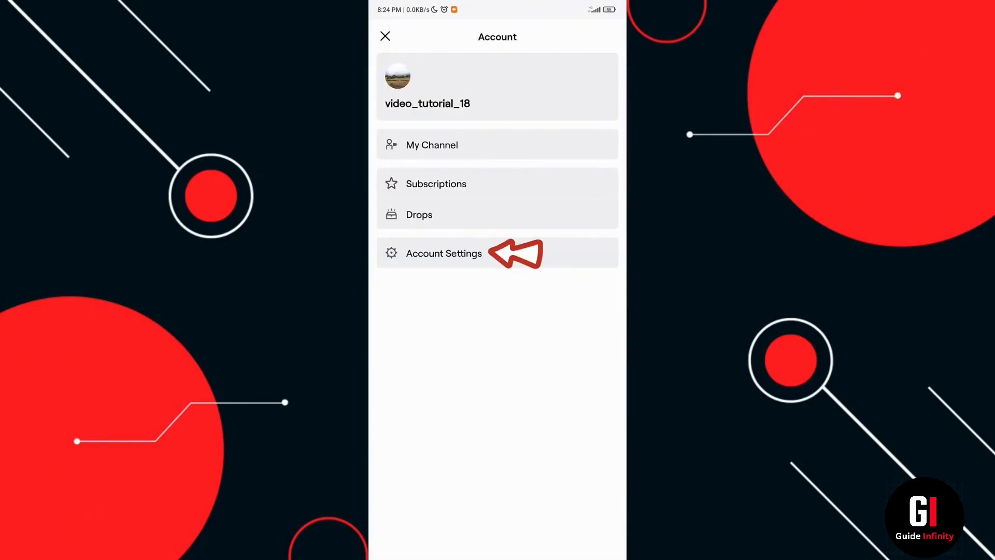
# - Open Account Settings and its Account section to view profile editing and account options
pyautogui.click(444, 253)
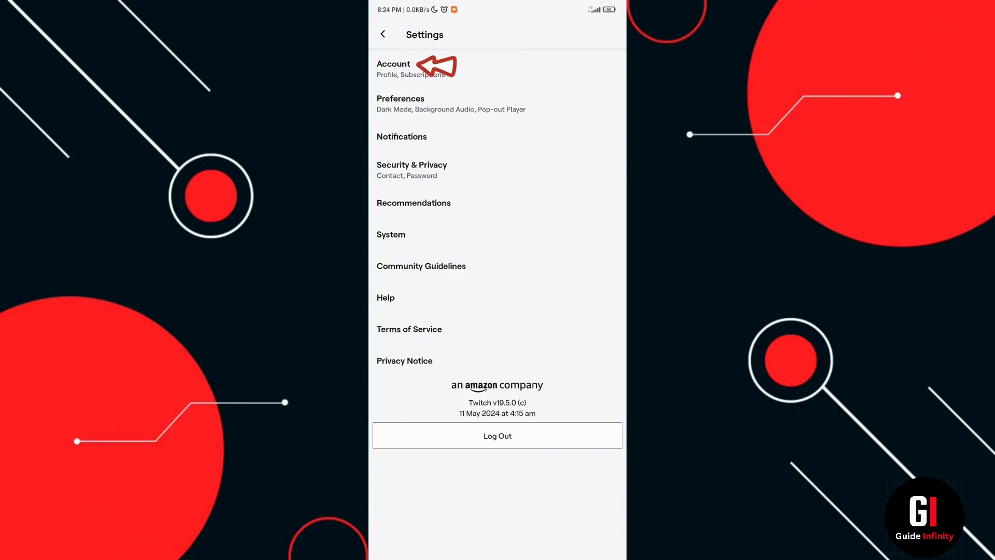
pyautogui.click(393, 68)
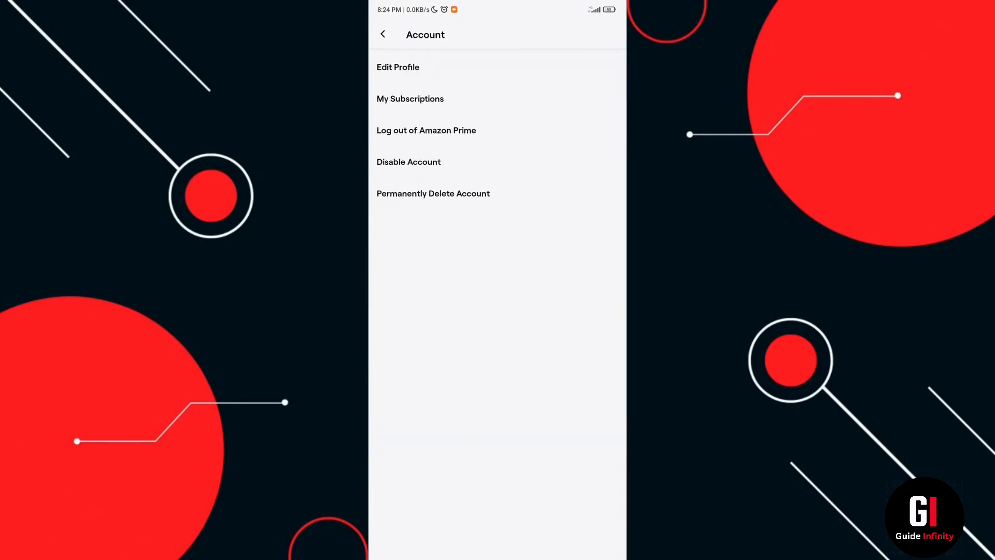
pyautogui.click(399, 67)
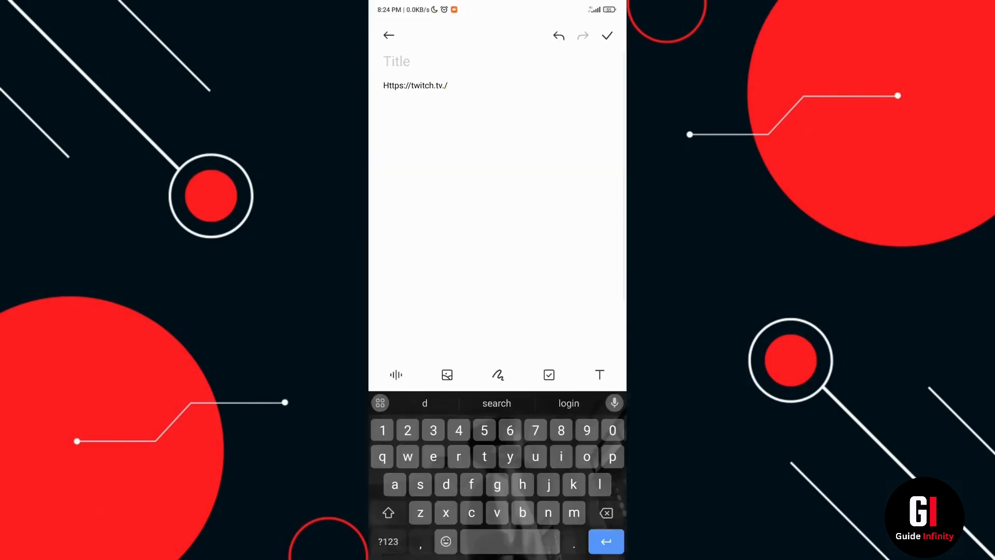
pyautogui.click(606, 35)
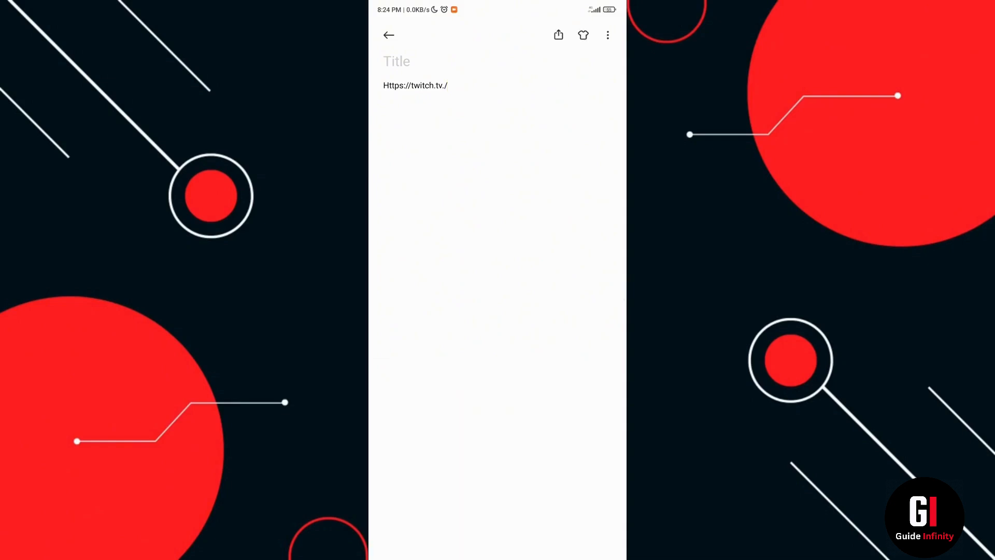
pyautogui.click(415, 85)
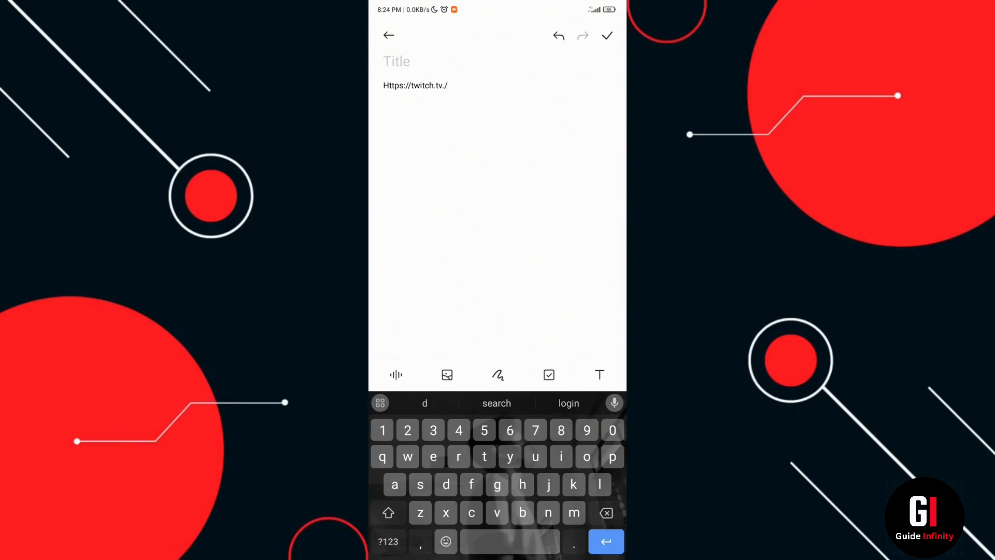
pyautogui.write('video_tutorial_18')
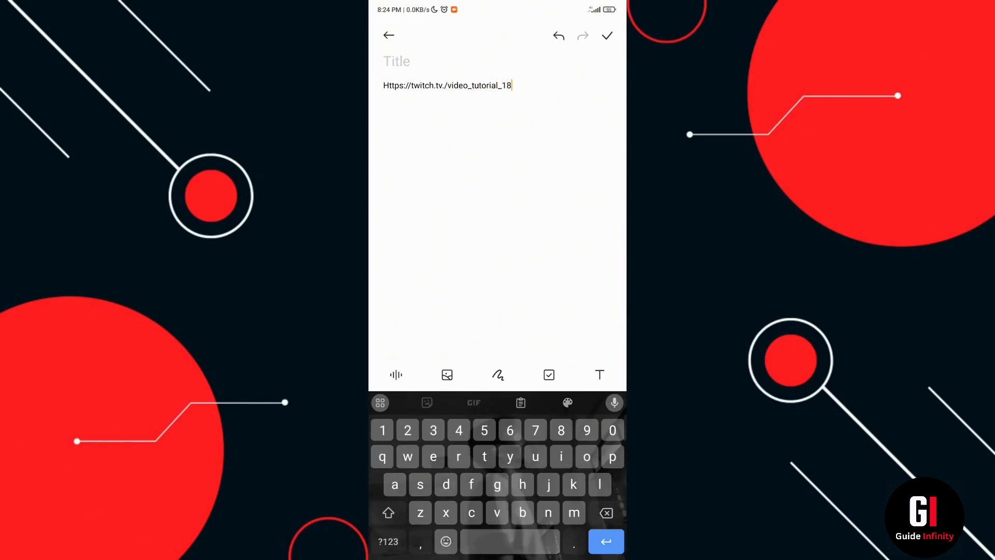